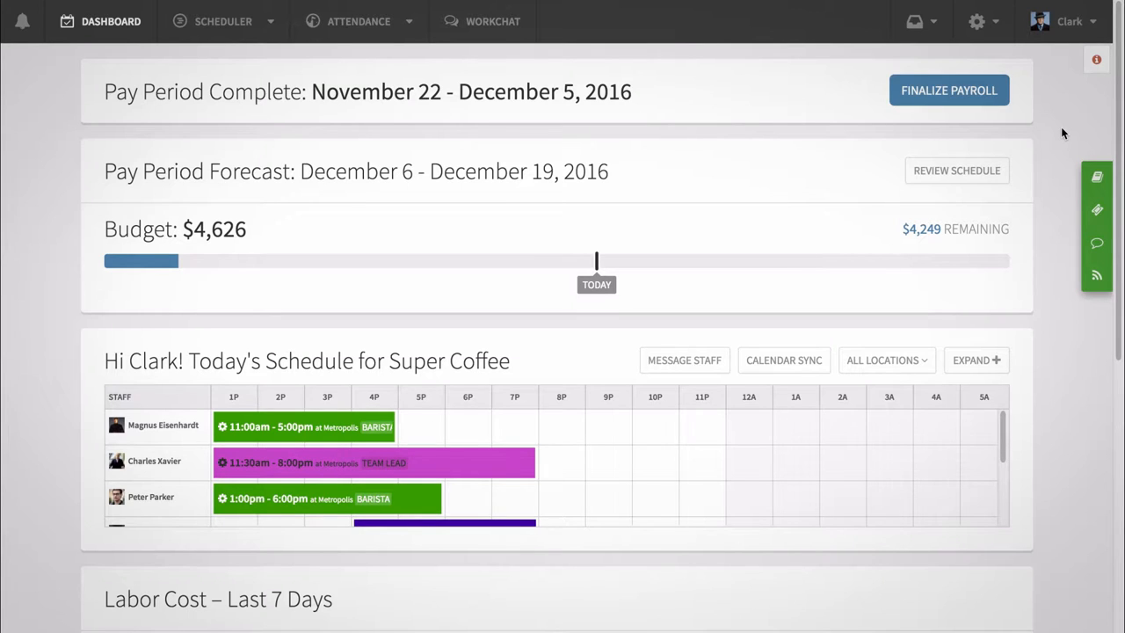
# - Go from the settings menu to the Job Sites page listing Gotham Stadium and Metropolis Stadium
pyautogui.click(977, 21)
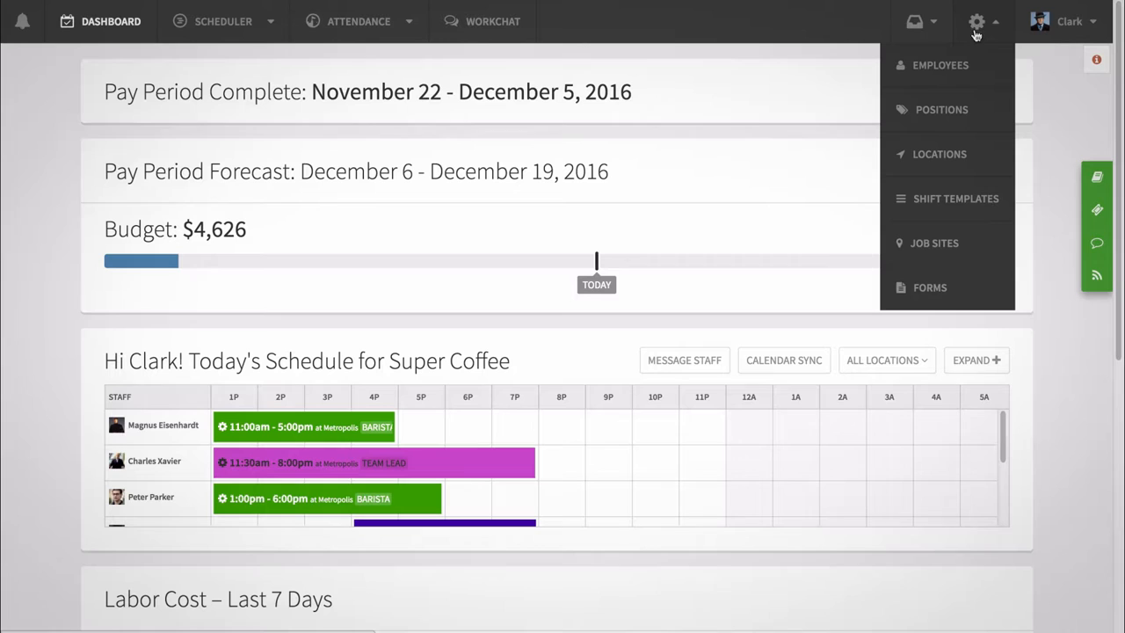
pyautogui.click(933, 242)
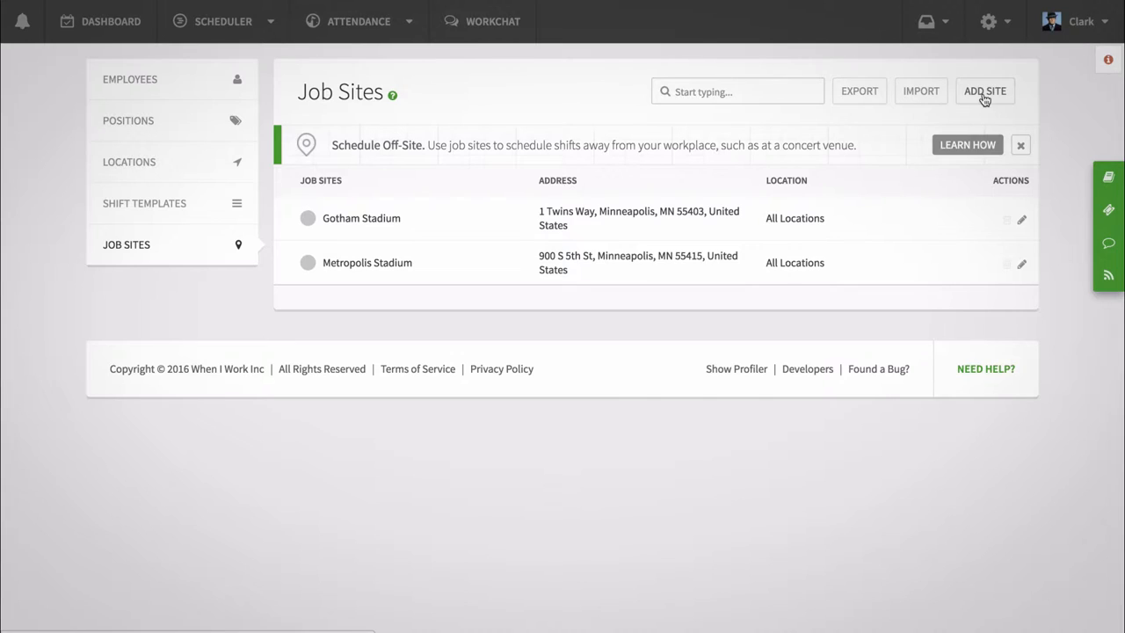
# - Start a new job site named Headquarters and pick its colour
pyautogui.click(985, 92)
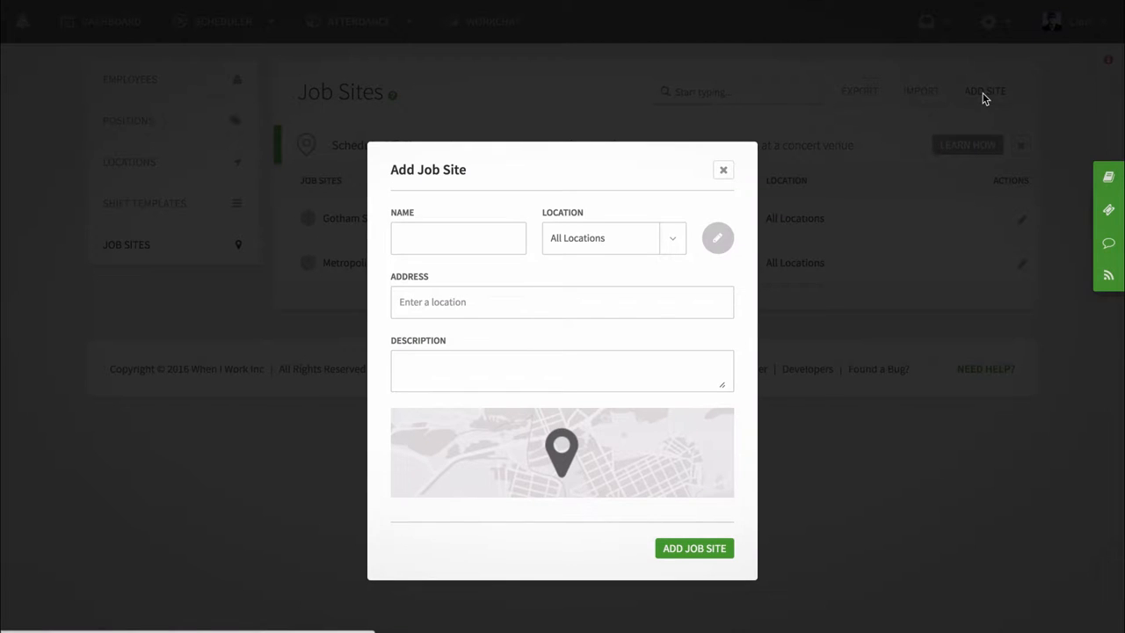
pyautogui.write('Headquar')
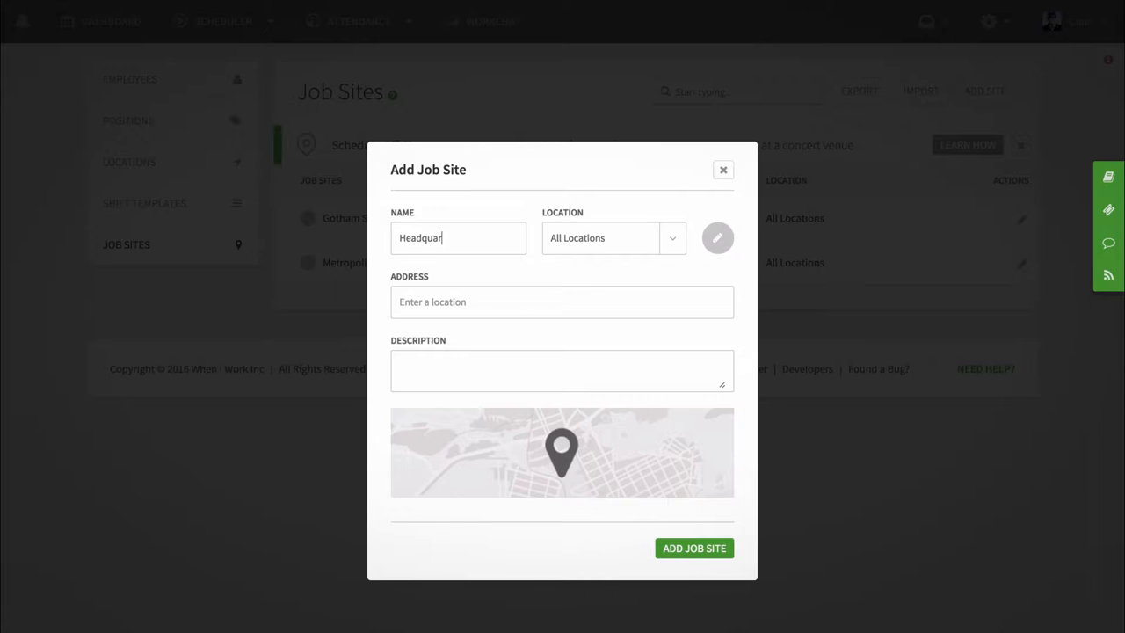
pyautogui.write('ters')
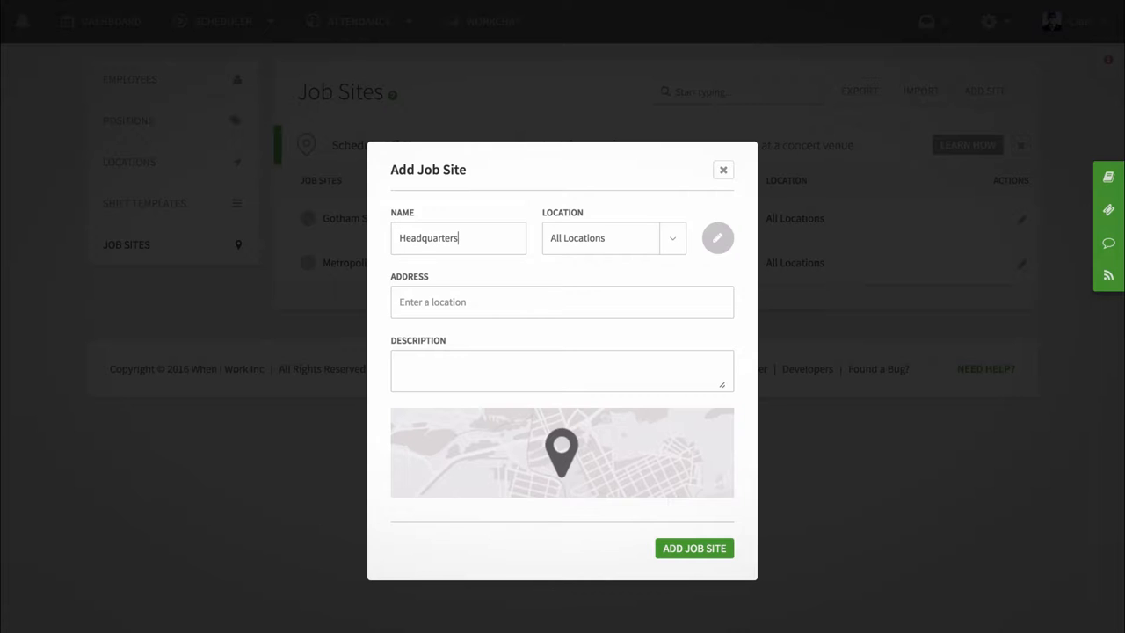
pyautogui.click(671, 239)
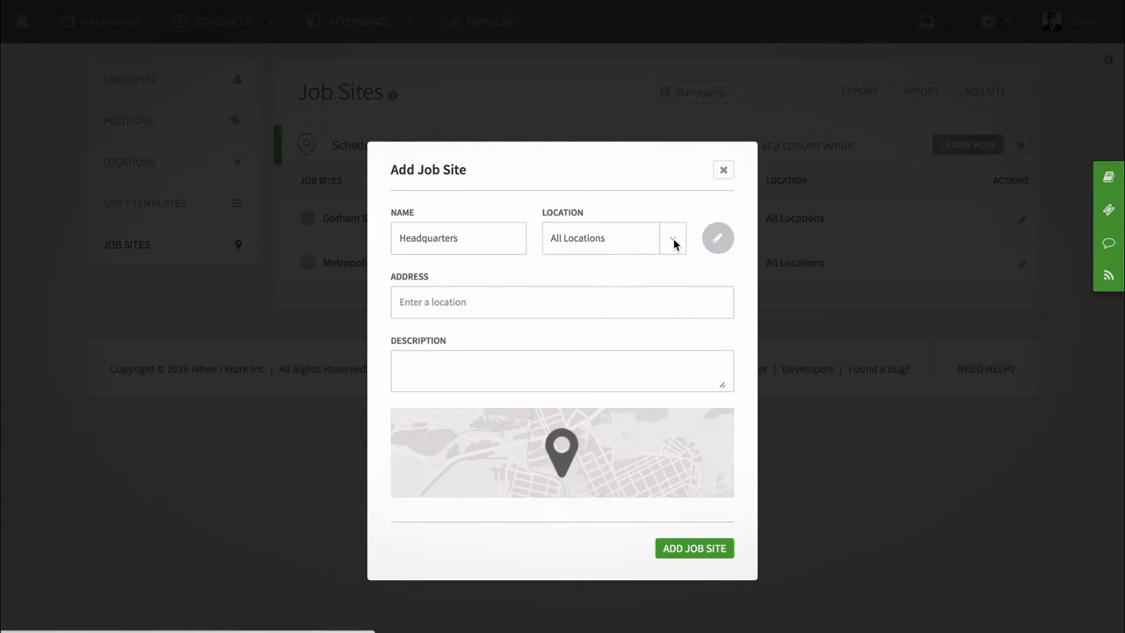
# - Begin the address lookup by entering '60 plato'
pyautogui.click(717, 237)
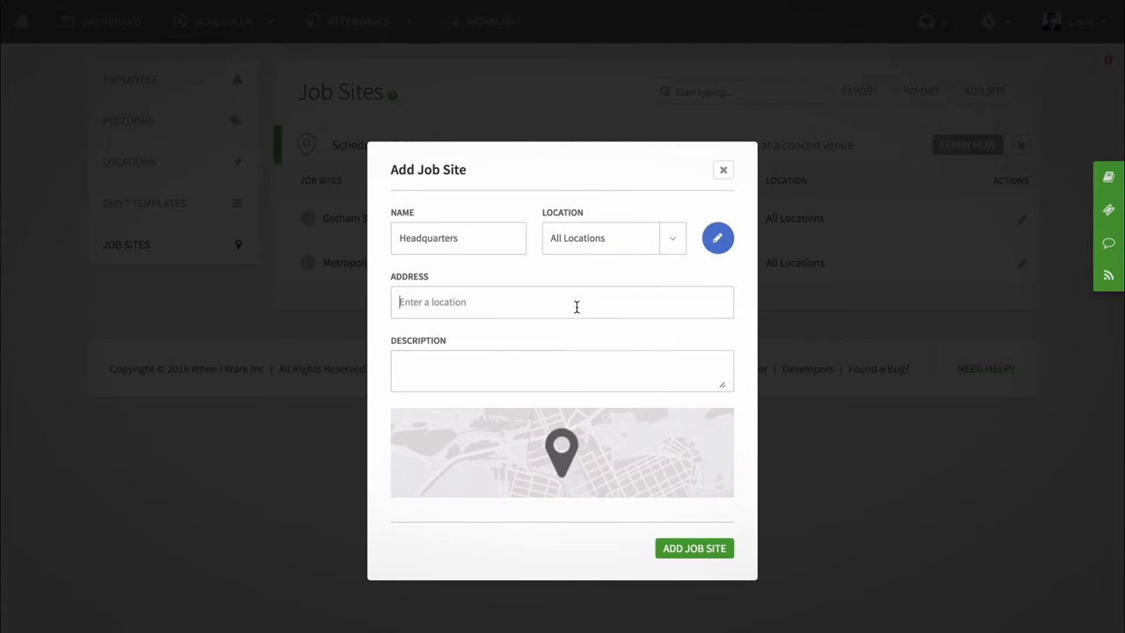
pyautogui.write('60 plato')
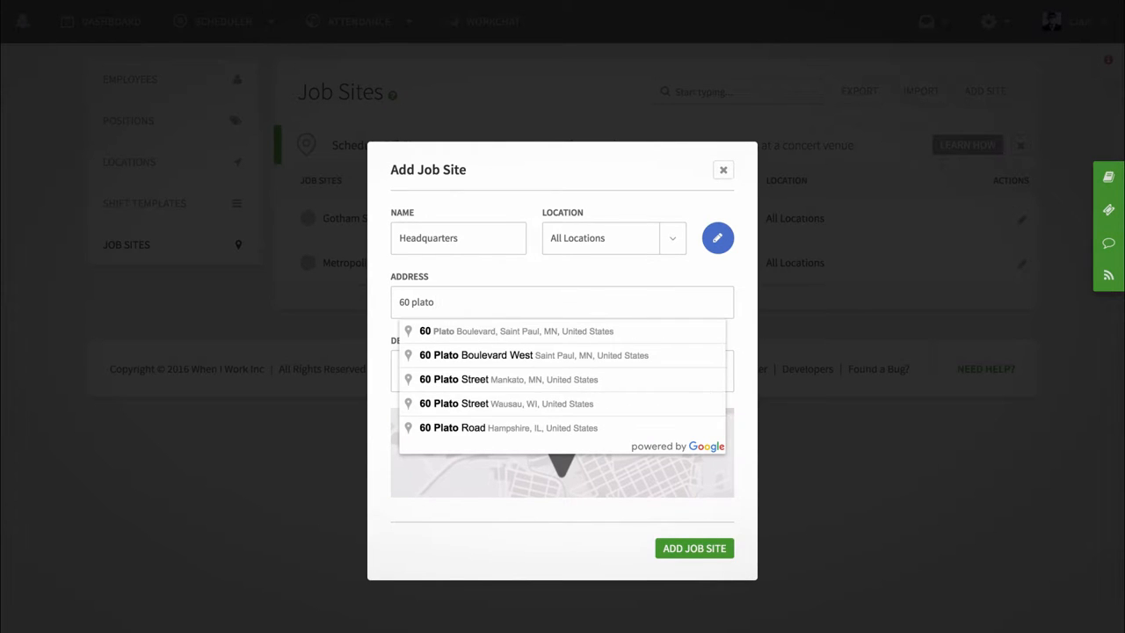
# - Choose 60 Plato Boulevard, Saint Paul, describe it as East HQ, and add the job site
pyautogui.click(496, 330)
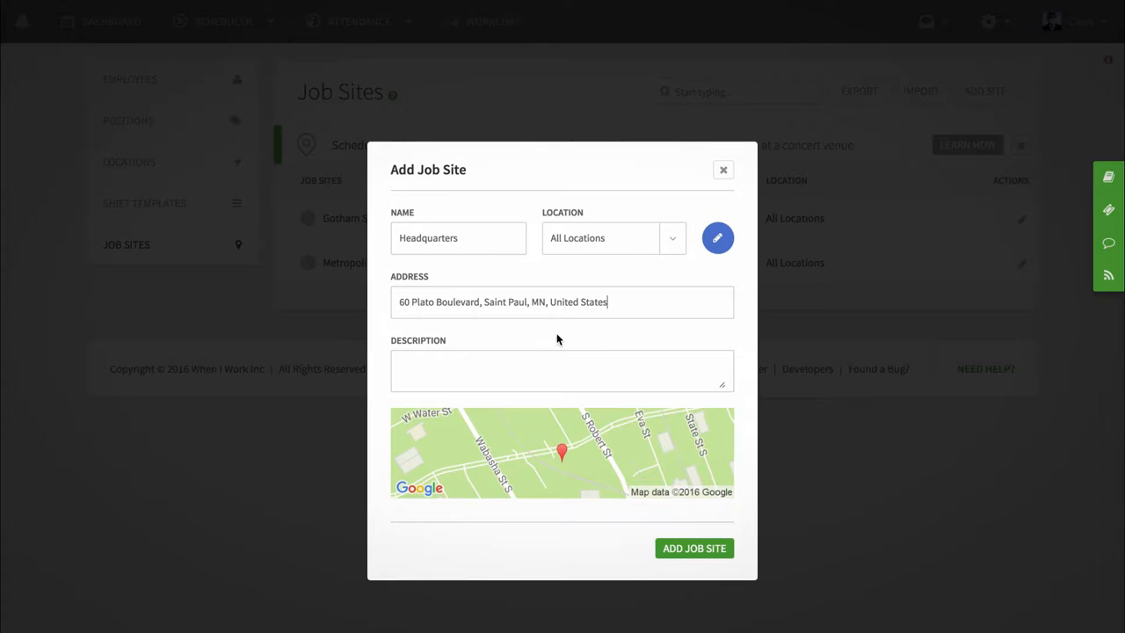
pyautogui.click(524, 369)
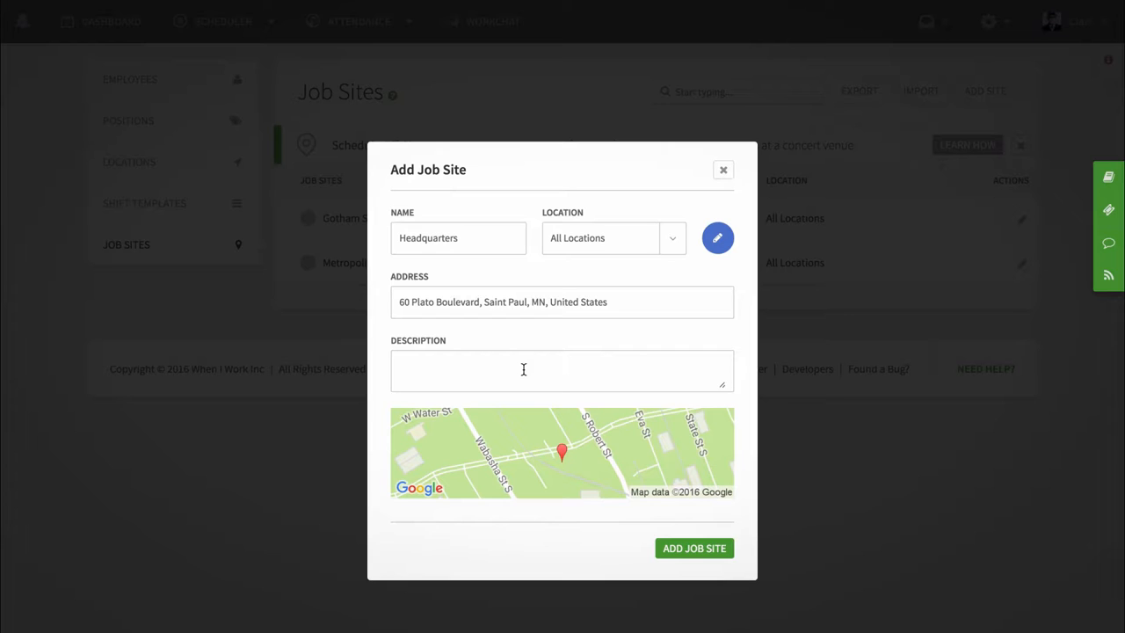
pyautogui.write('East')
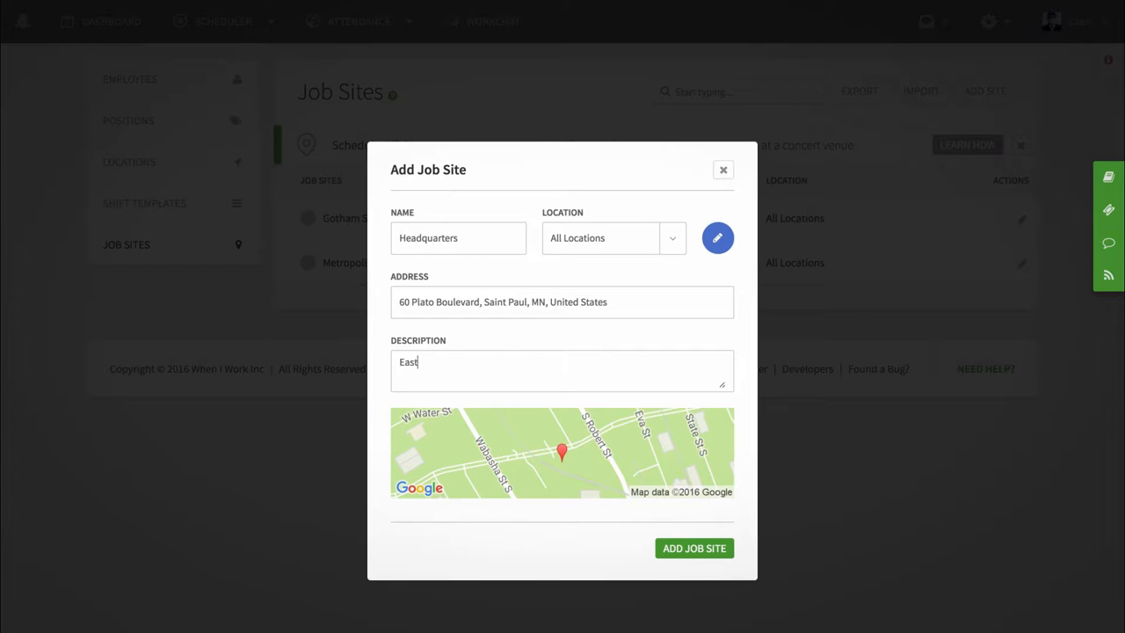
pyautogui.write('HQ')
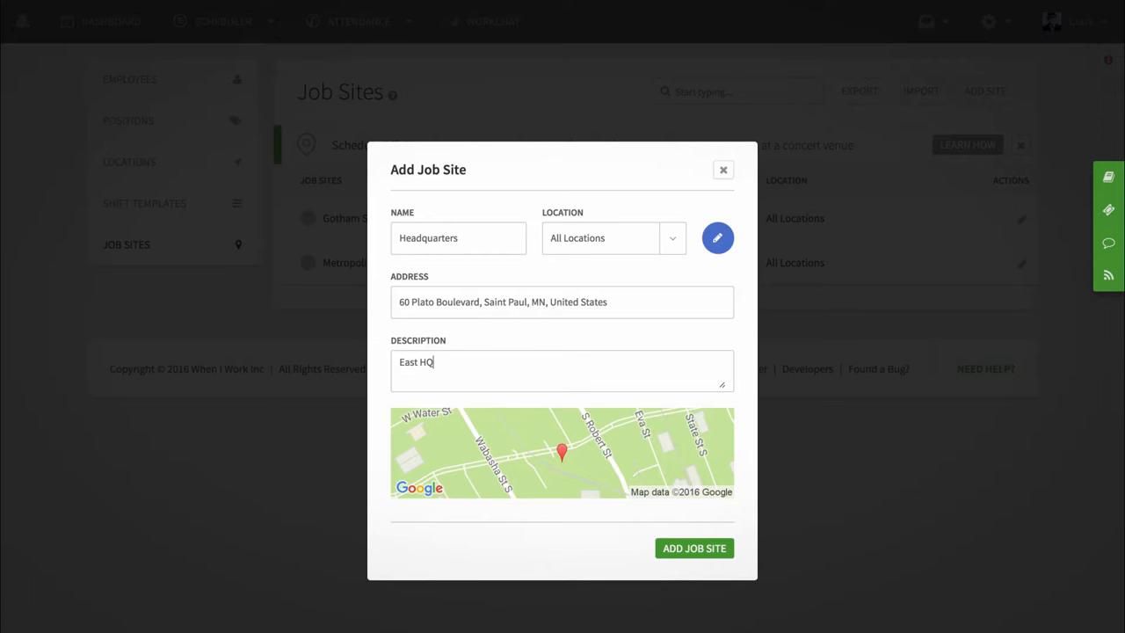
pyautogui.click(695, 549)
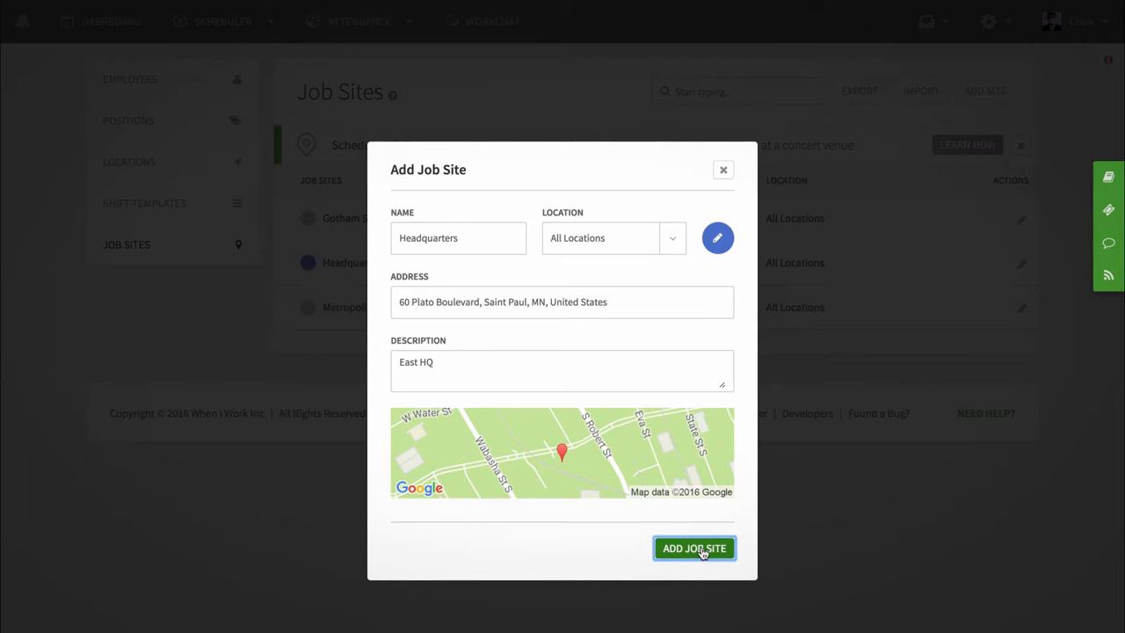
pyautogui.click(692, 549)
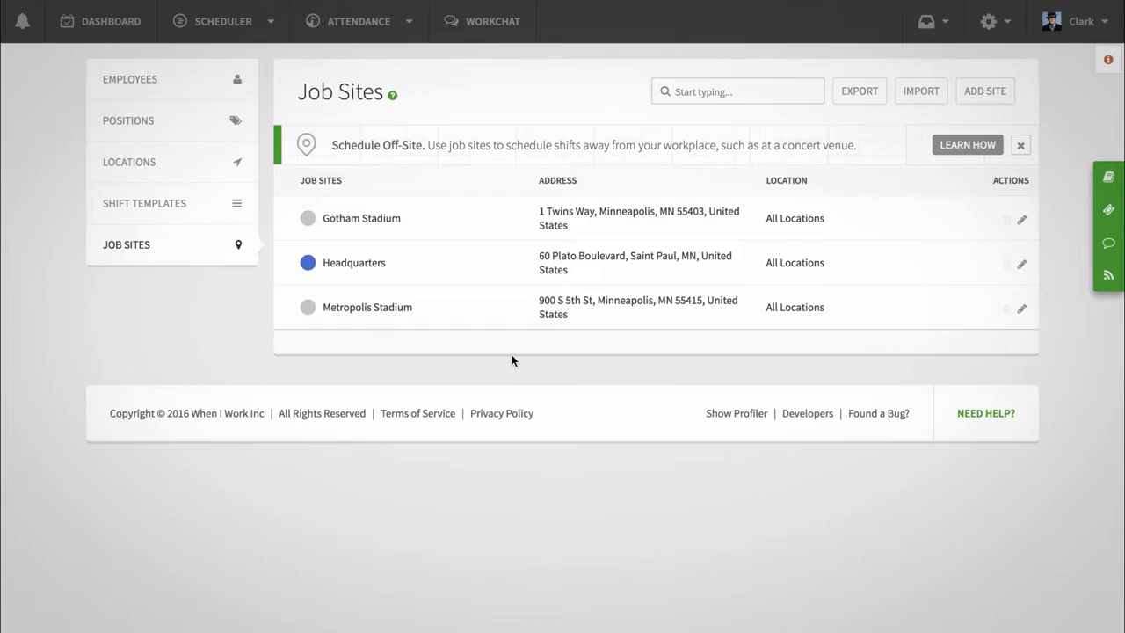
# - In the weekly scheduler, assign Anna's Thursday shift to Headquarters and save it
pyautogui.click(223, 21)
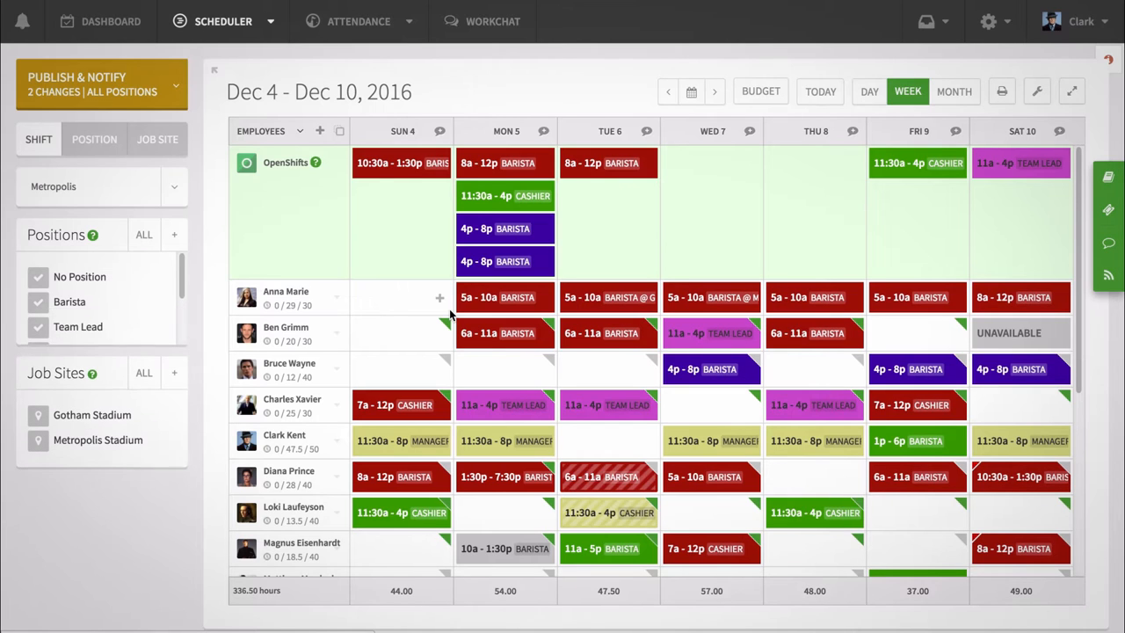
pyautogui.click(584, 476)
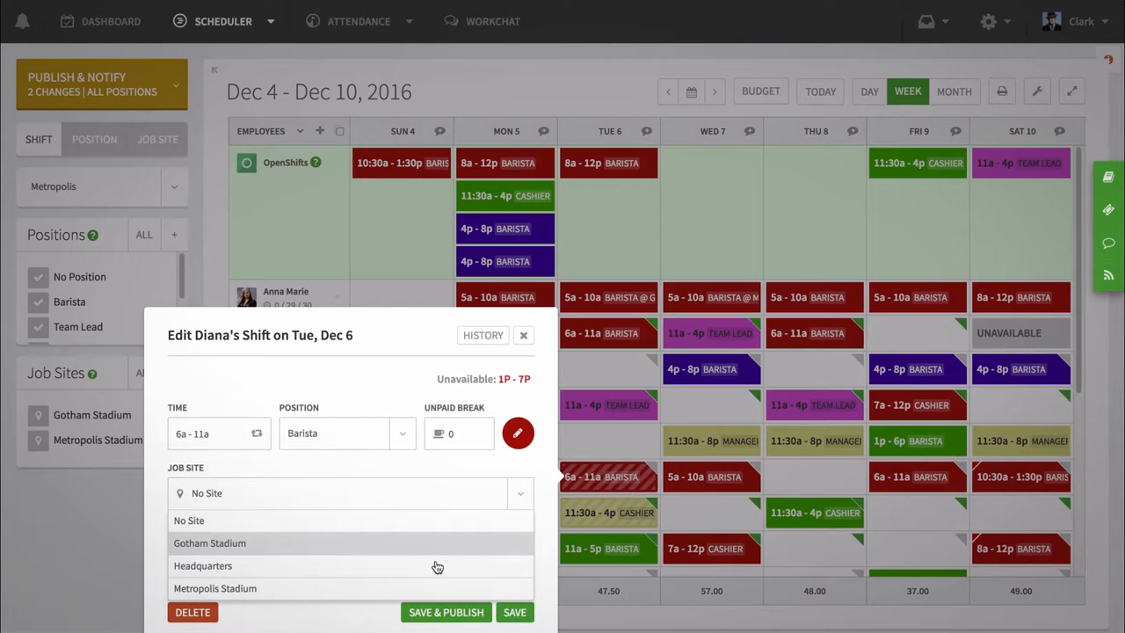
pyautogui.click(204, 567)
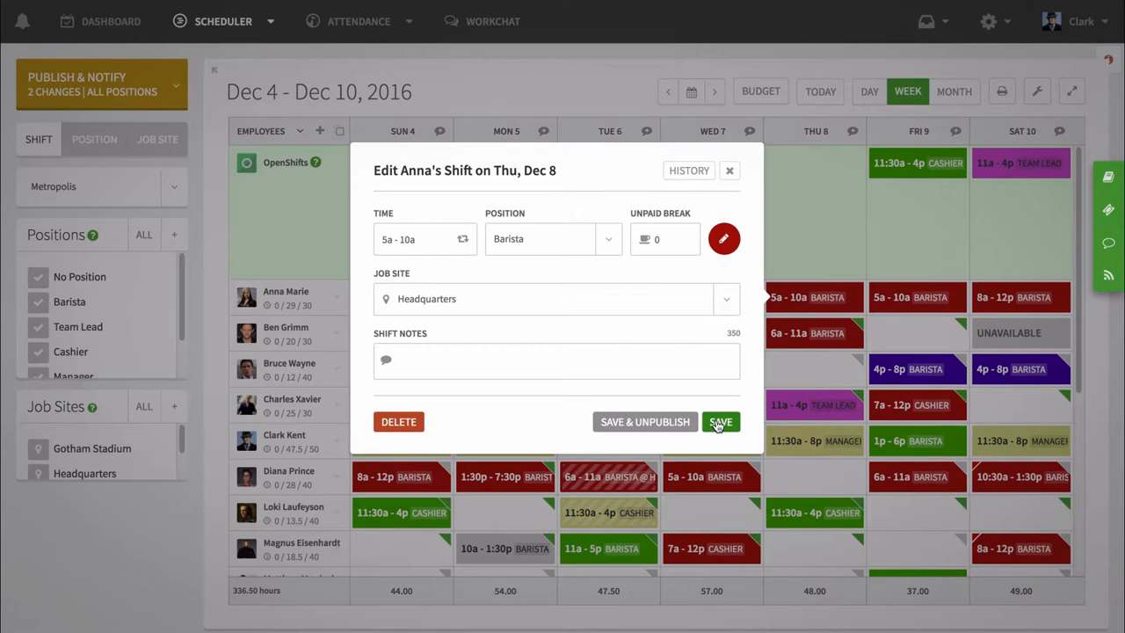
pyautogui.click(721, 422)
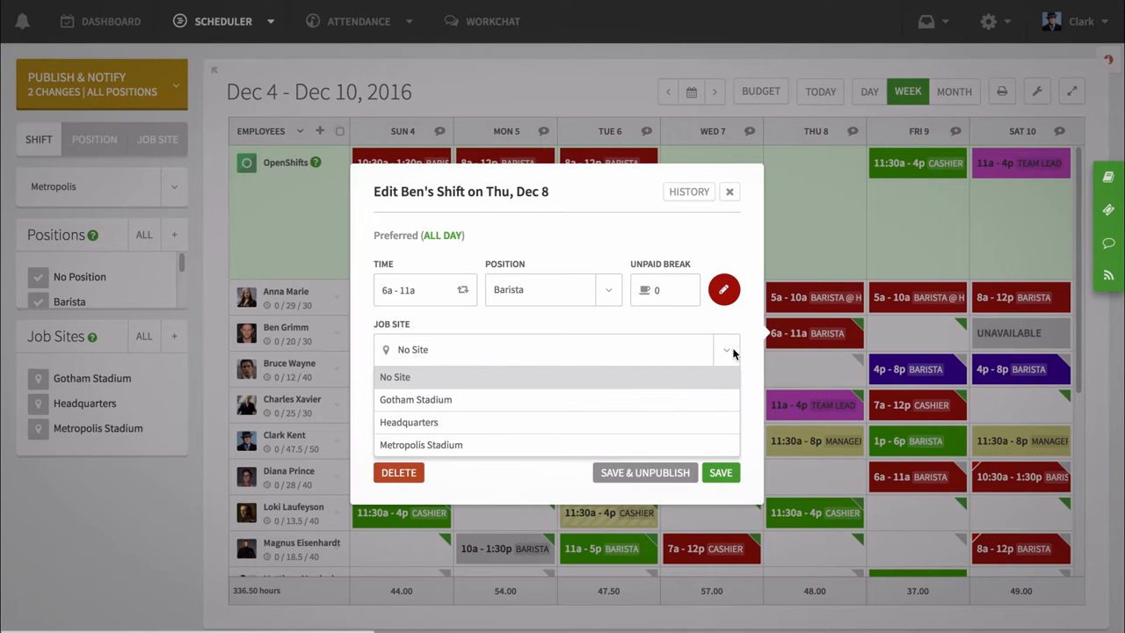
# - Assign Ben's shift to Gotham Stadium and save it
pyautogui.click(415, 399)
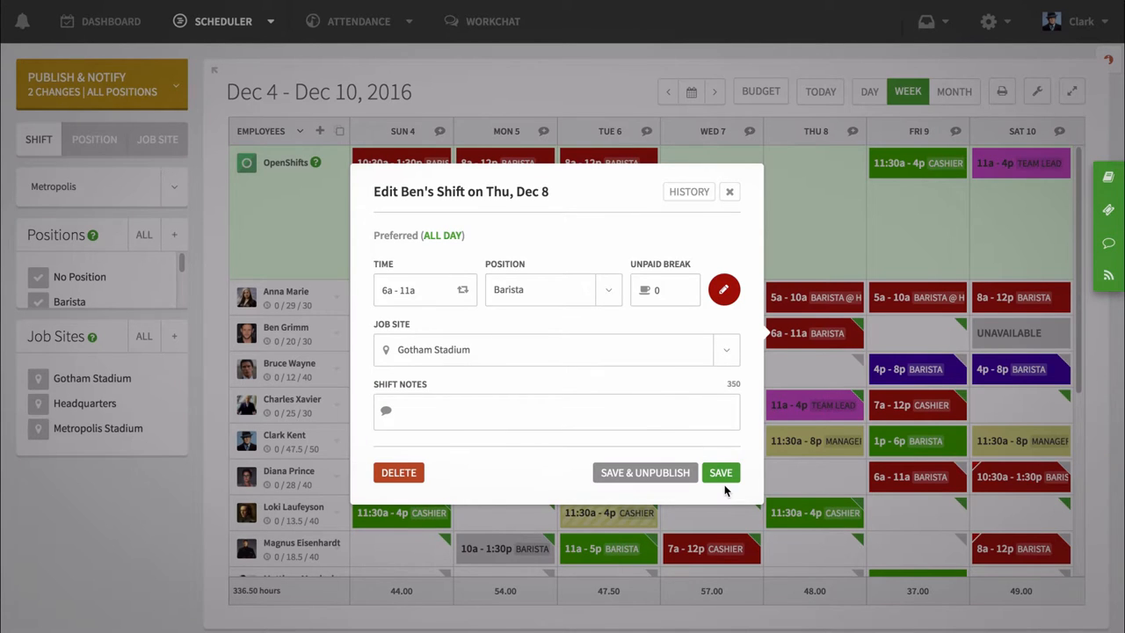
pyautogui.click(721, 471)
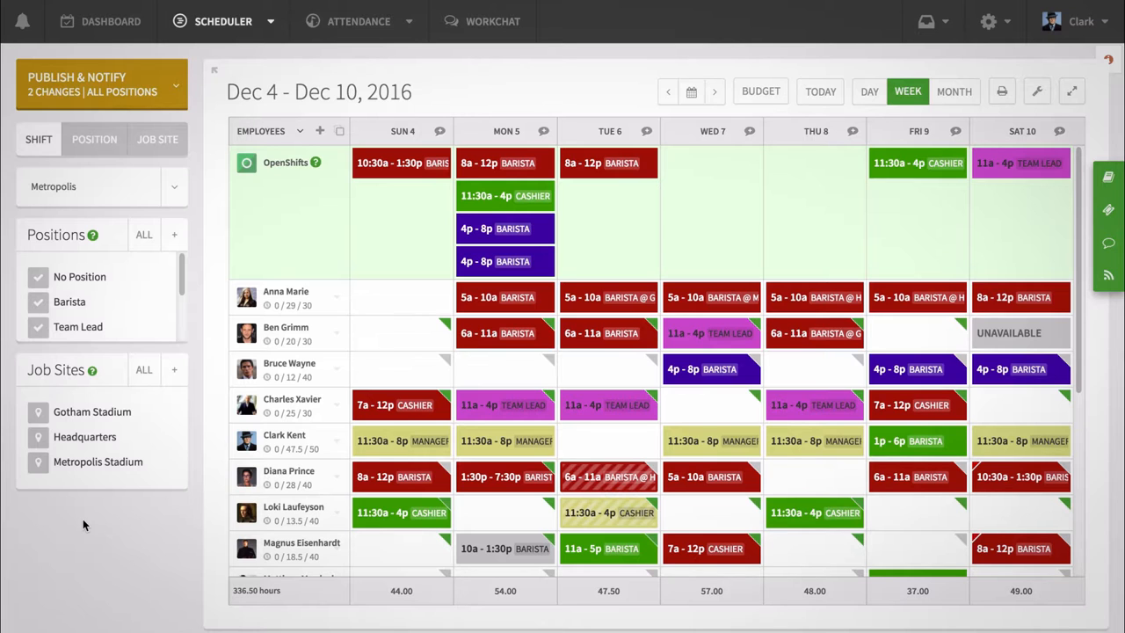
pyautogui.moveTo(102, 422)
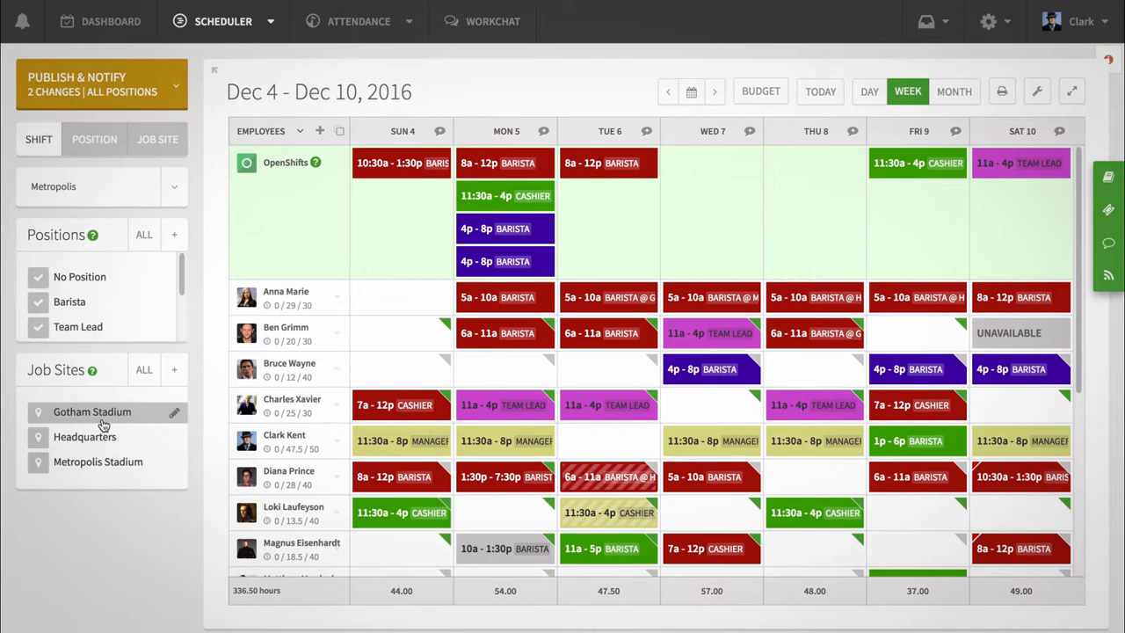
pyautogui.click(85, 436)
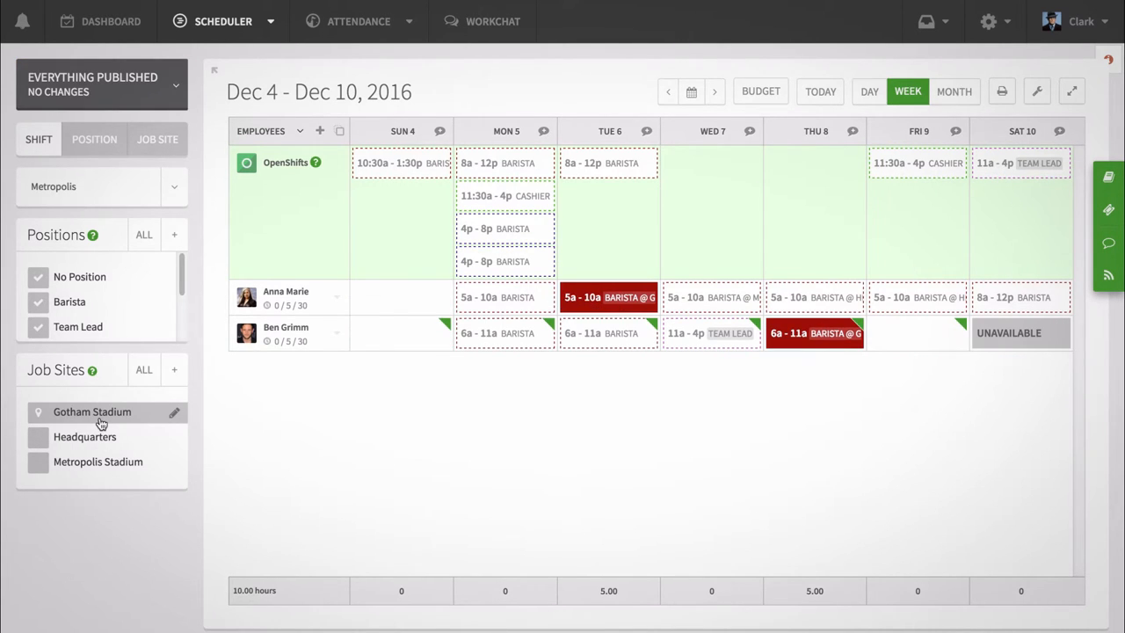
pyautogui.click(99, 461)
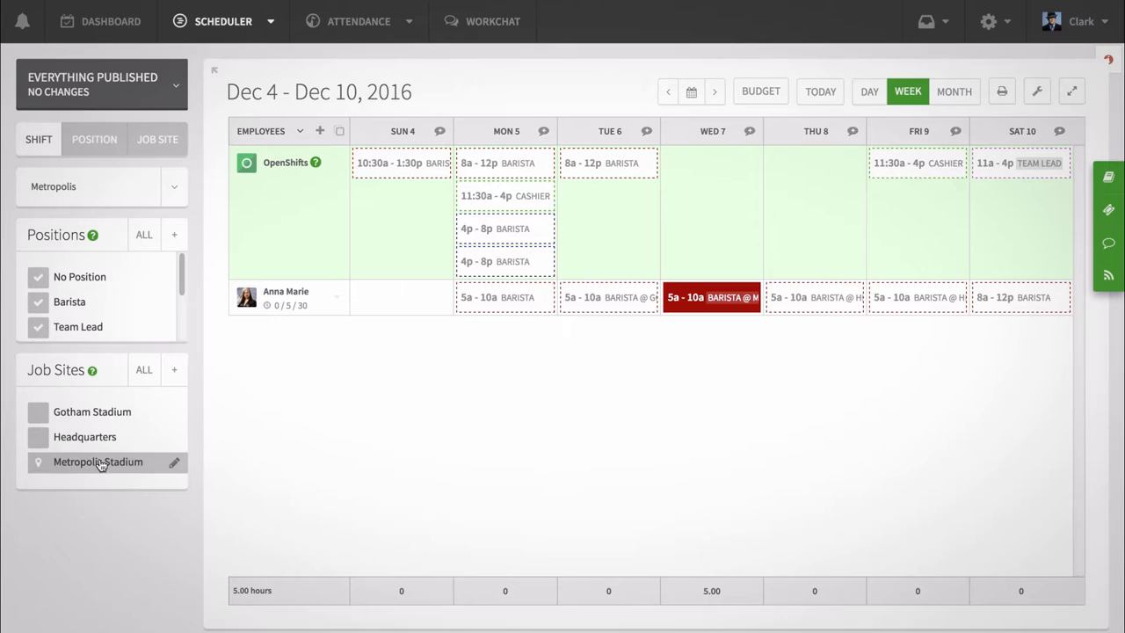
pyautogui.click(38, 436)
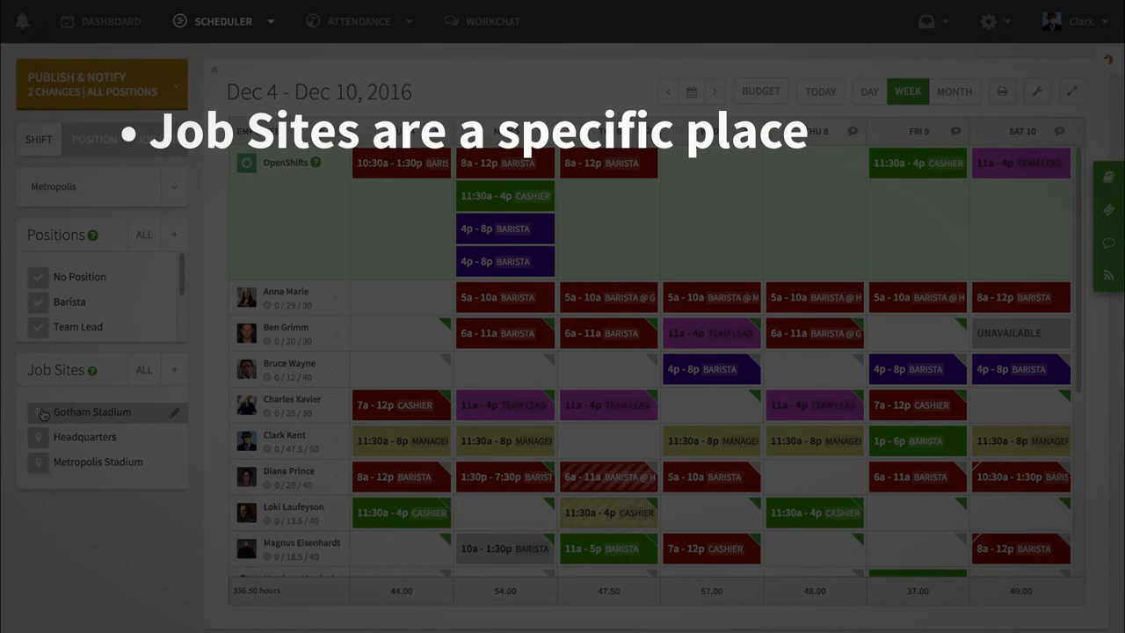
pyautogui.click(144, 369)
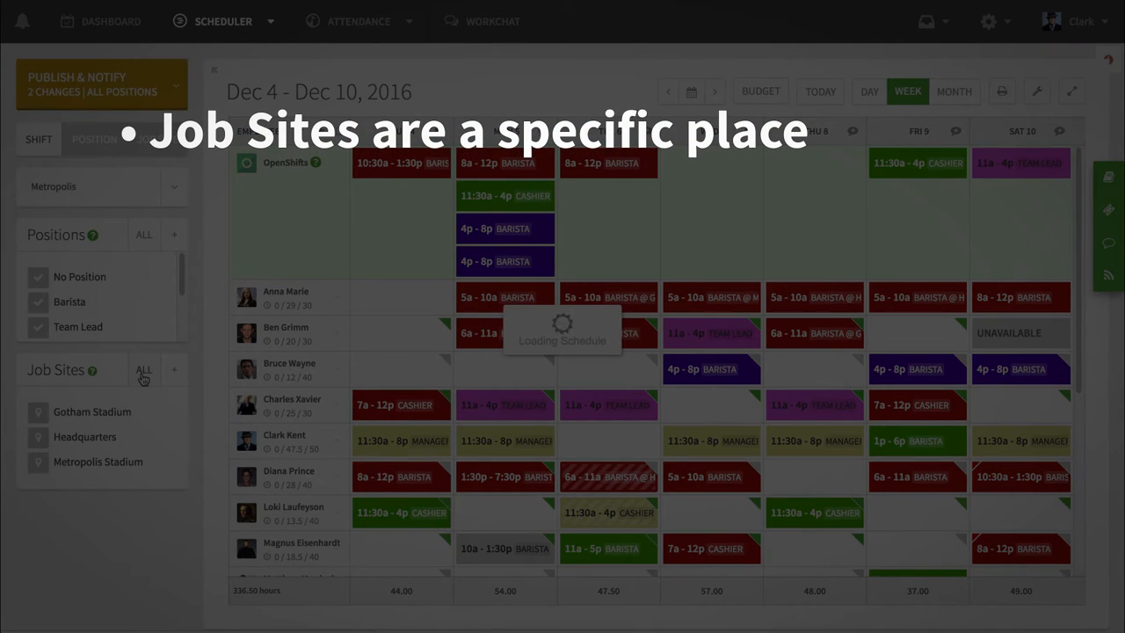